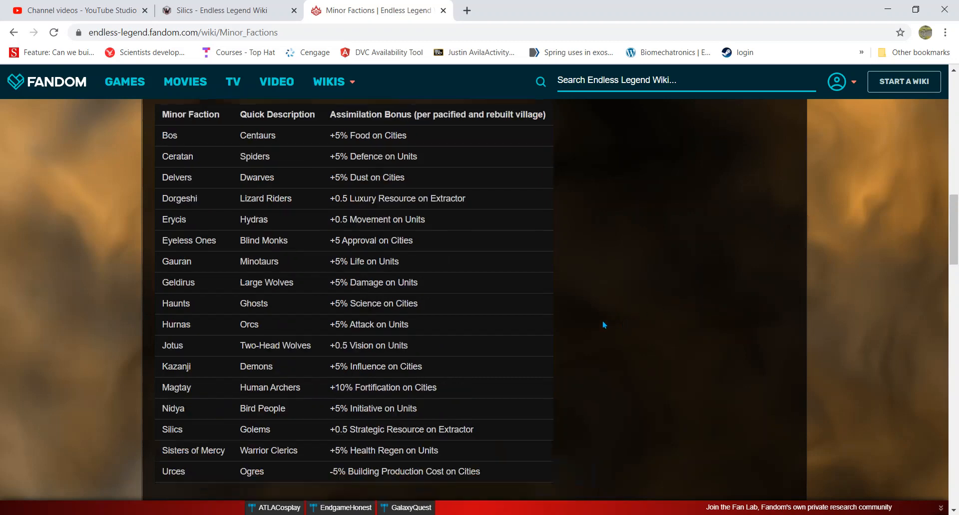
Step: Scroll through the Assimilation Bonus Quick Reference table to reach the Silics entry
scroll(down, 3)
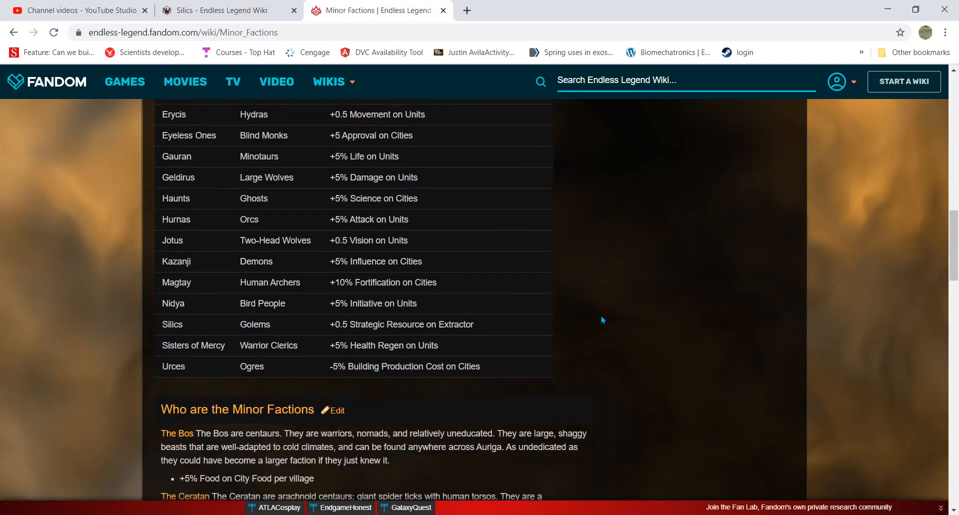
scroll(up, 3)
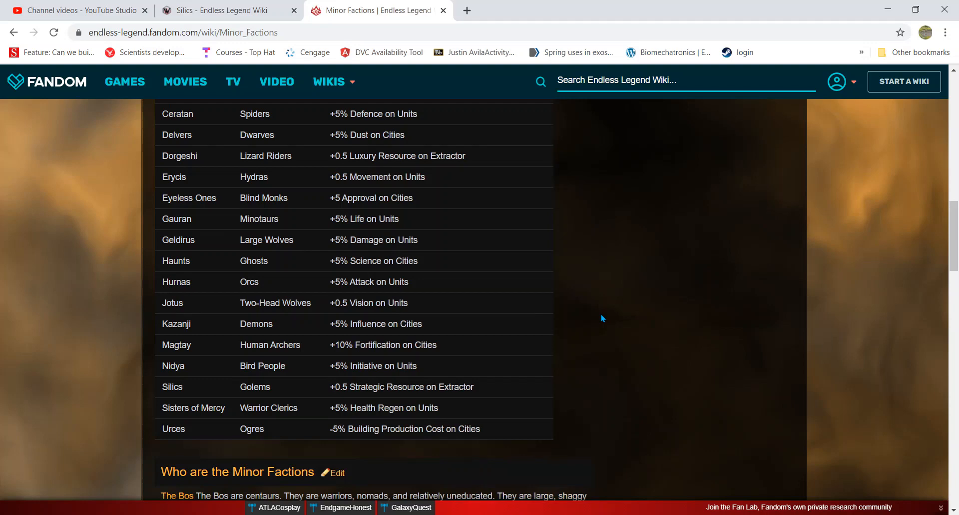
mouse_move(615, 314)
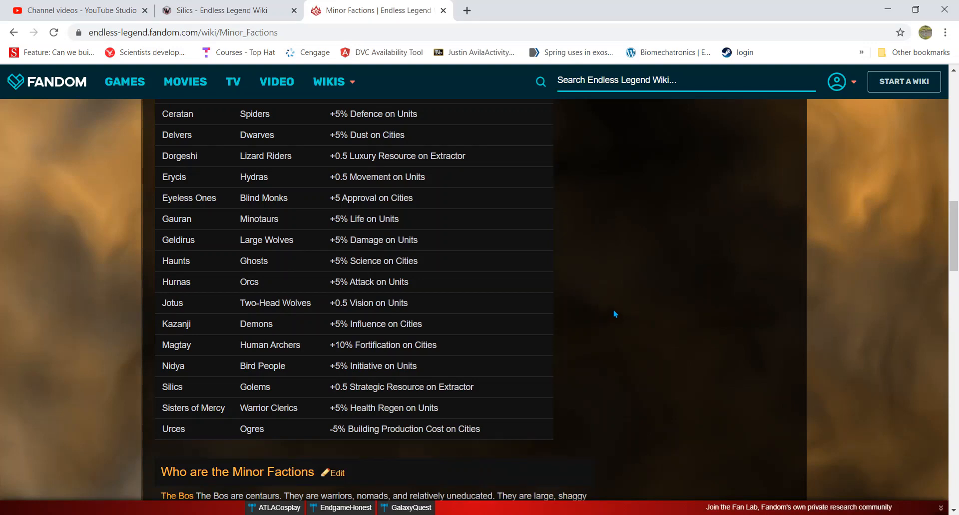
mouse_move(398, 299)
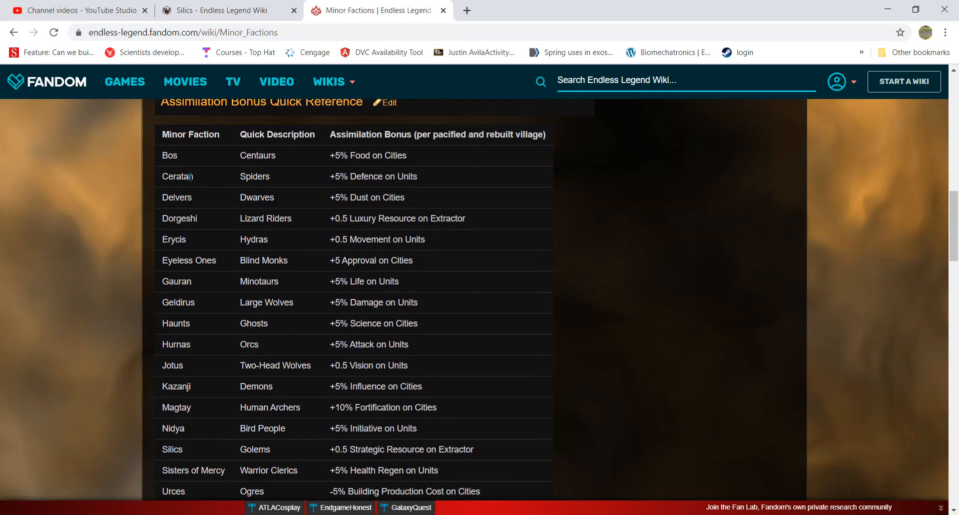
scroll(down, 3)
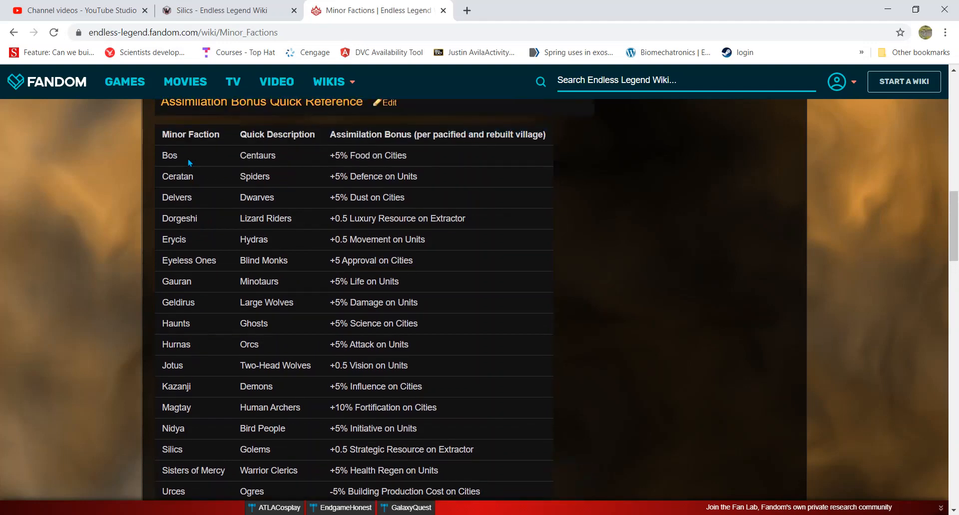
mouse_move(194, 347)
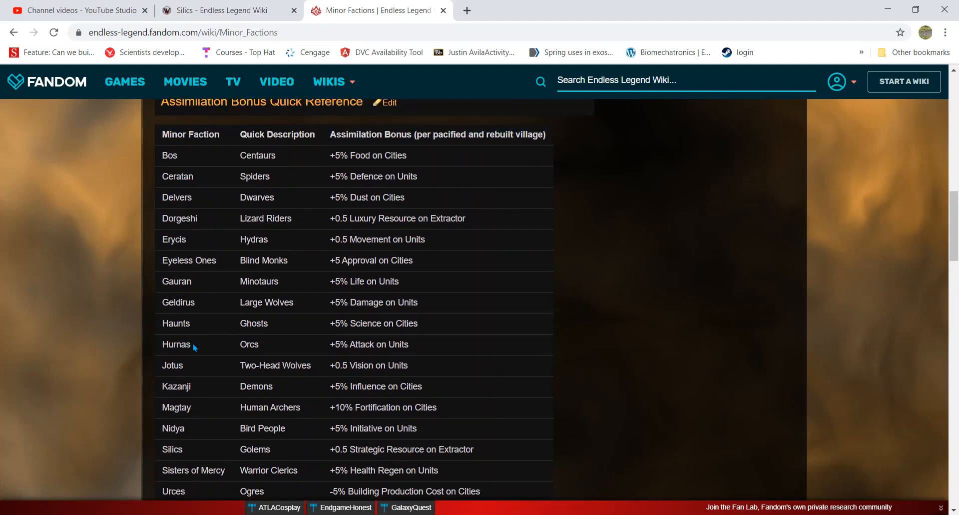
mouse_move(202, 327)
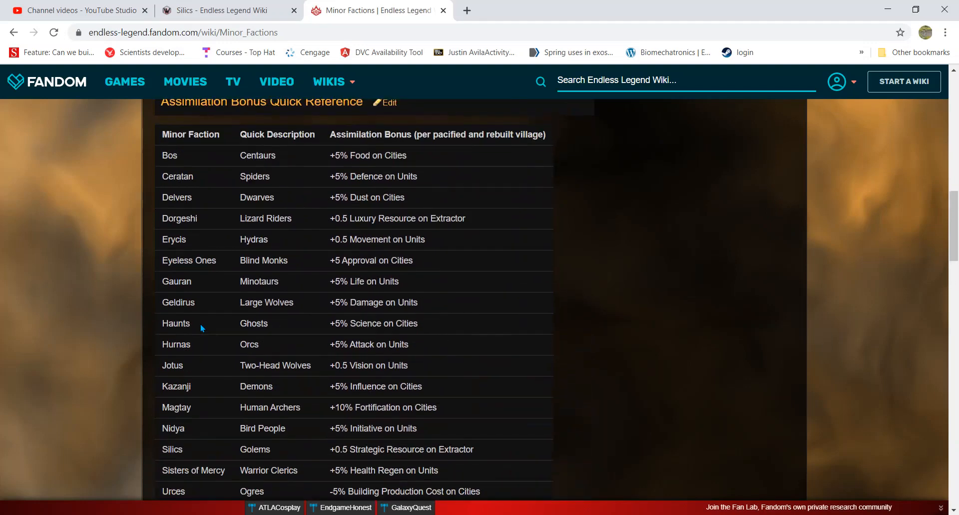
mouse_move(204, 343)
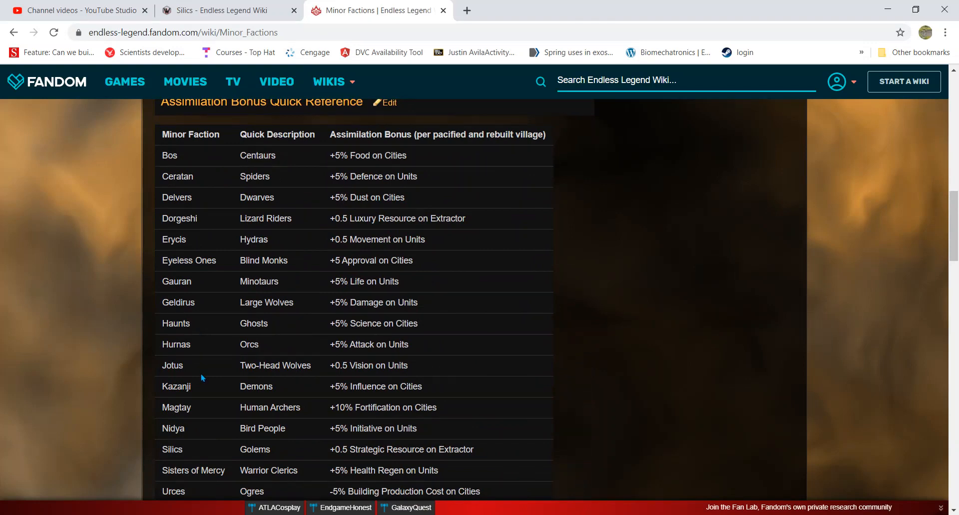
mouse_move(182, 357)
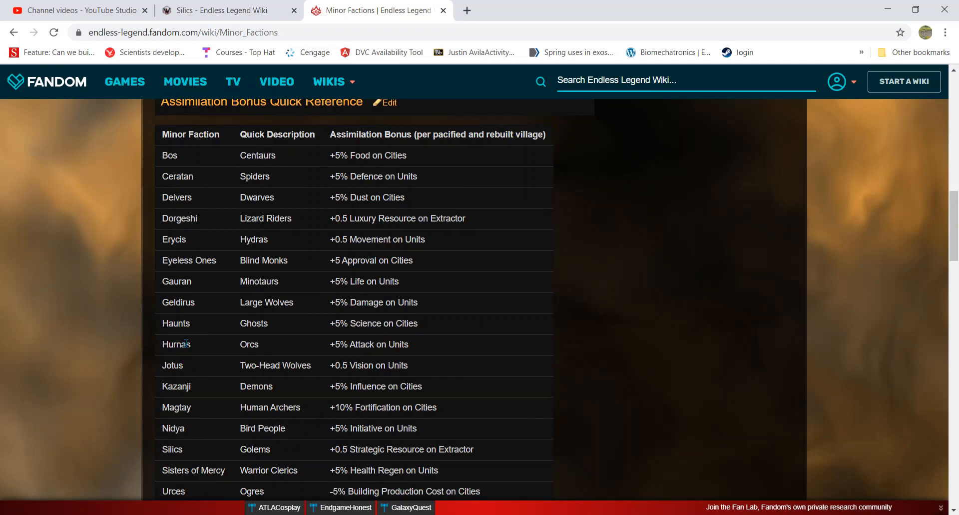
scroll(down, 3)
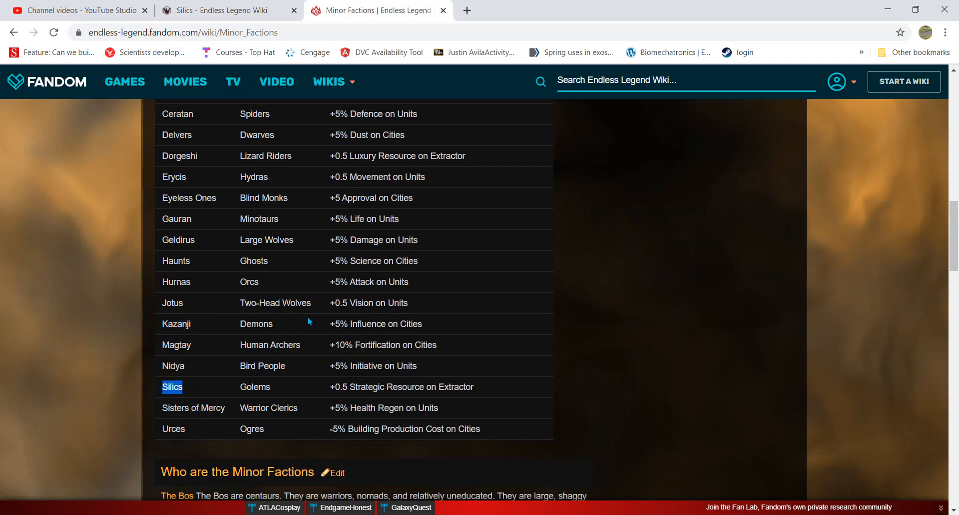
mouse_move(375, 305)
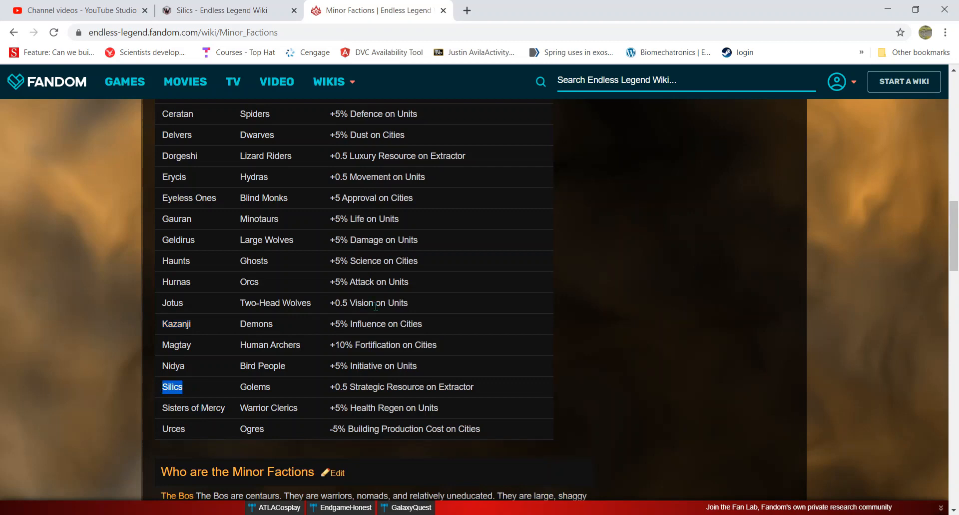
mouse_move(271, 428)
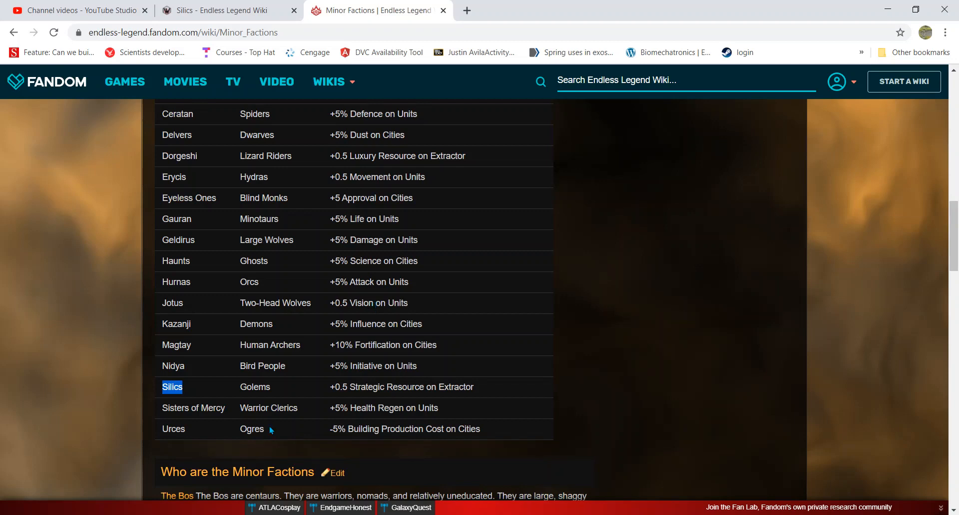
Step: Highlight the Urces bonus '-5% Building Production Cost on Cities' in the table
drag(329, 428, 461, 428)
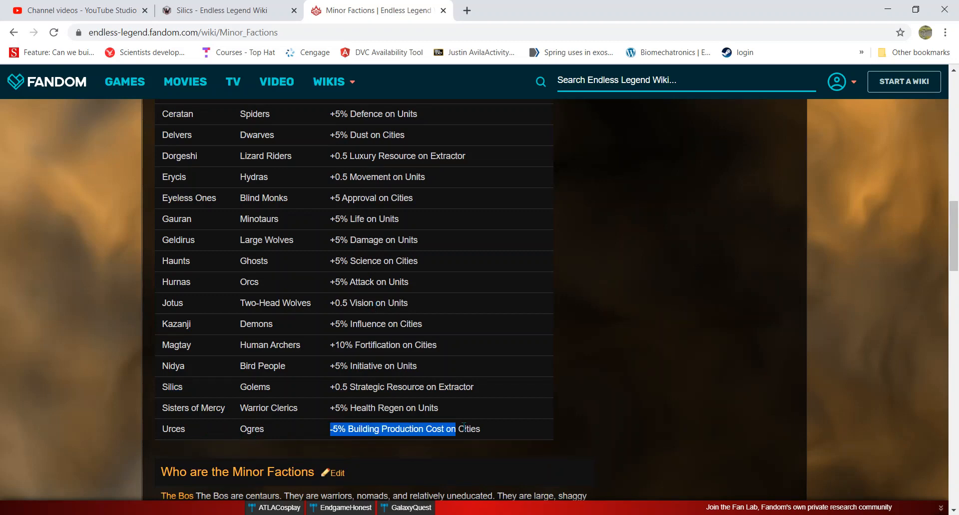
drag(455, 428, 480, 428)
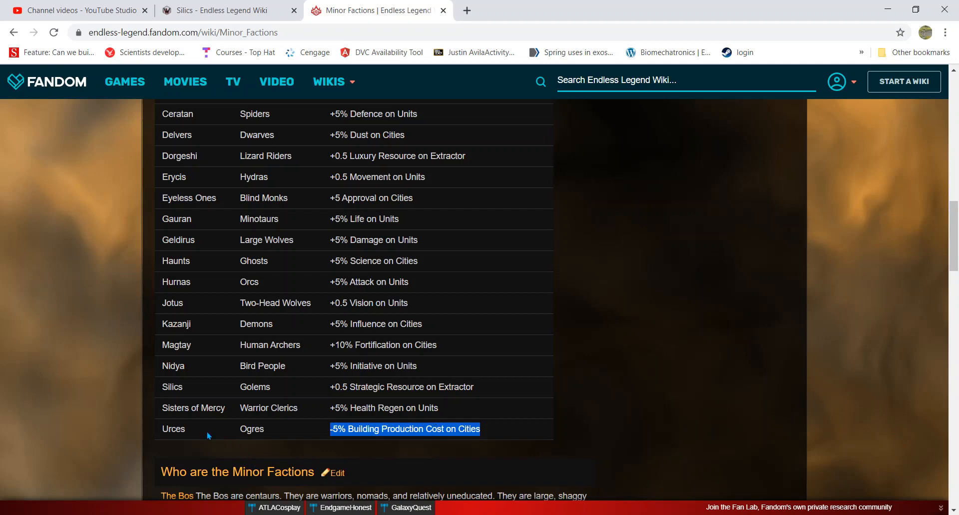
mouse_move(210, 426)
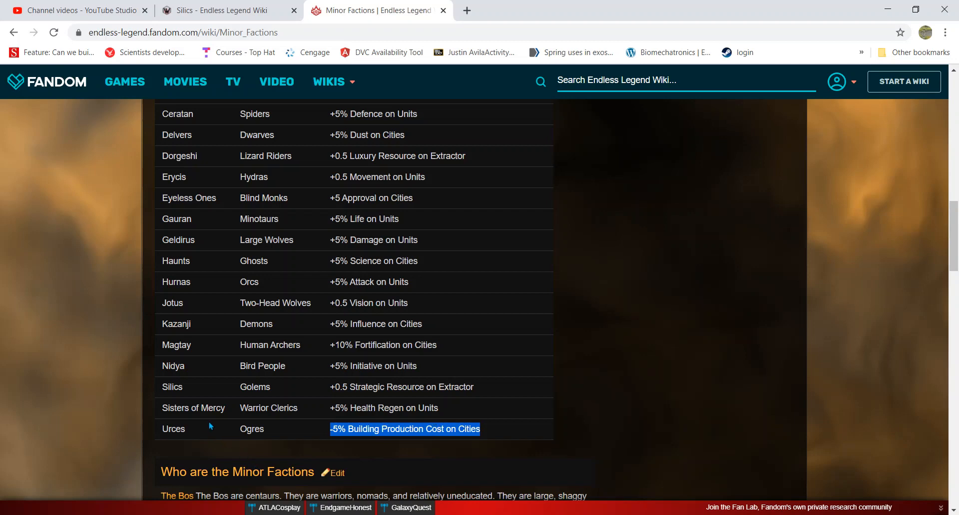
mouse_move(202, 219)
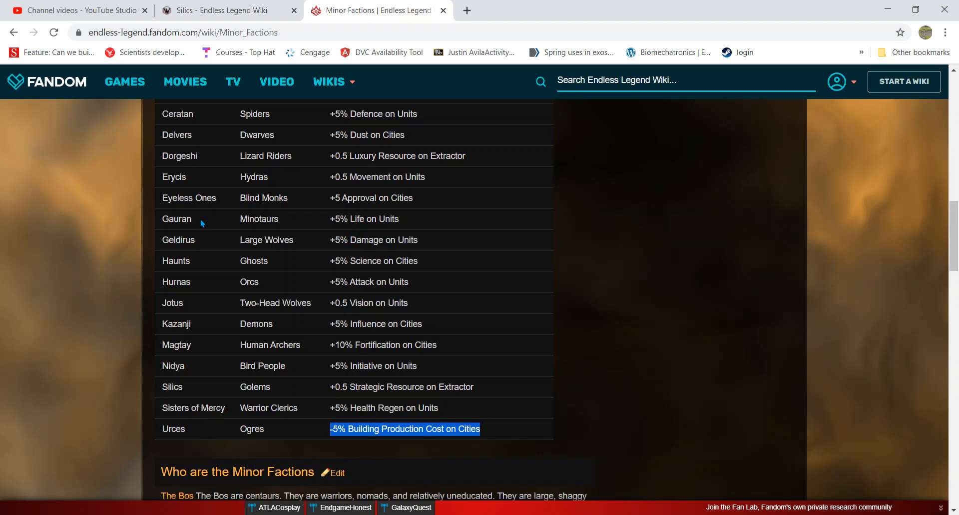
mouse_move(199, 218)
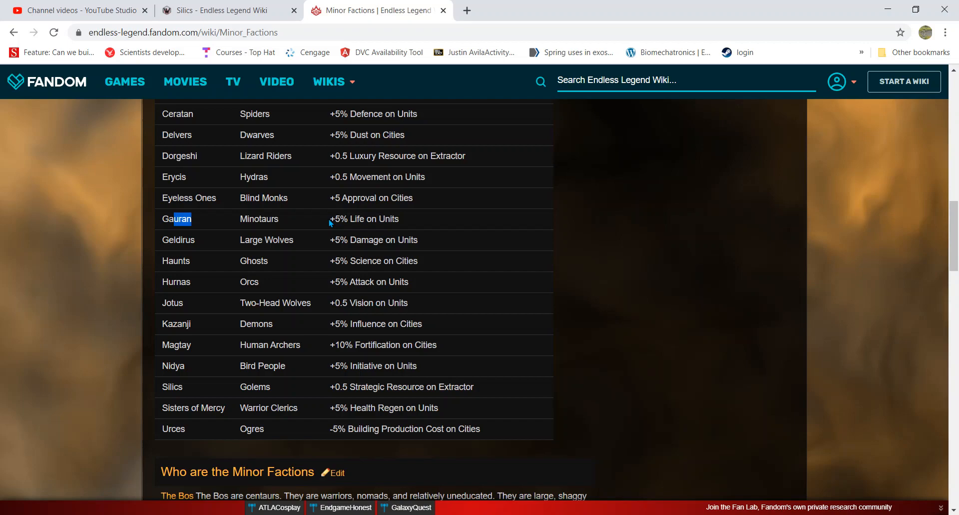
Step: Highlight the full Gauran description about slow-moving, four-legged creatures
scroll(down, 3)
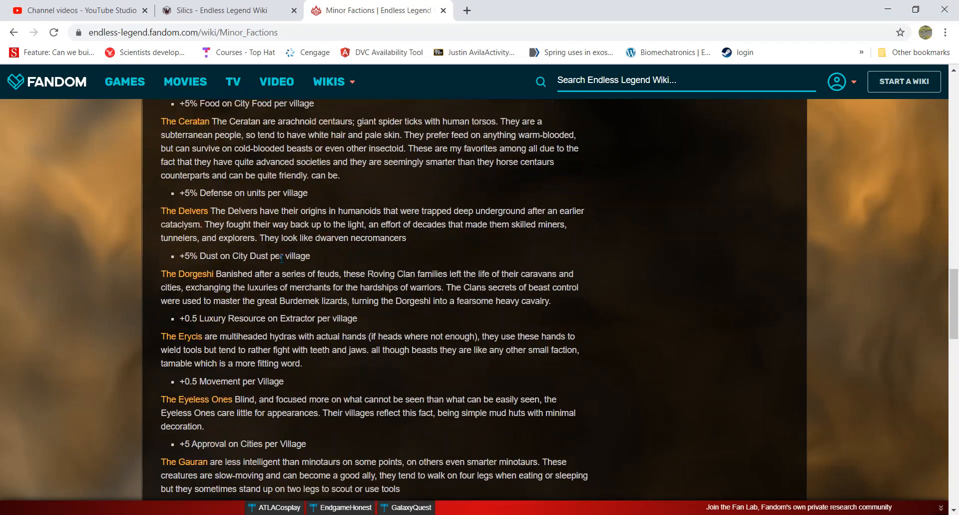
scroll(down, 3)
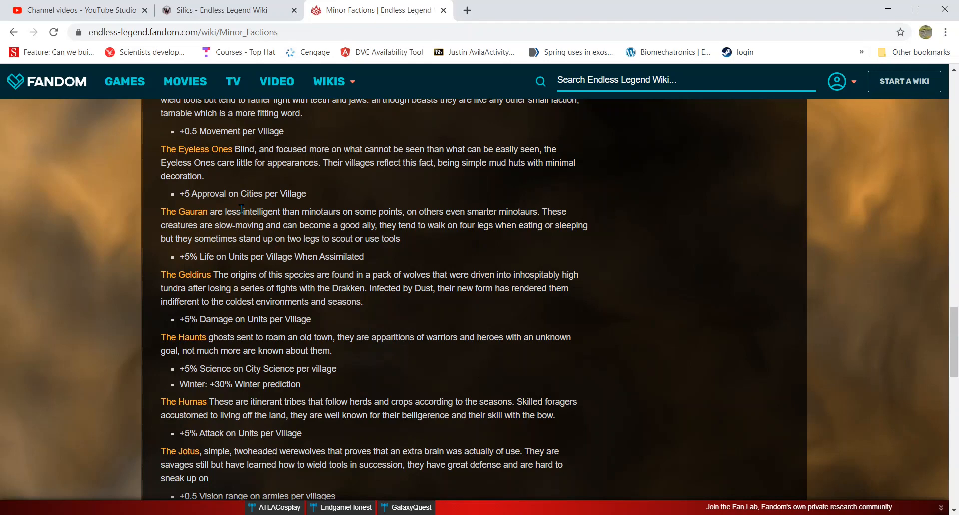
drag(250, 211, 505, 211)
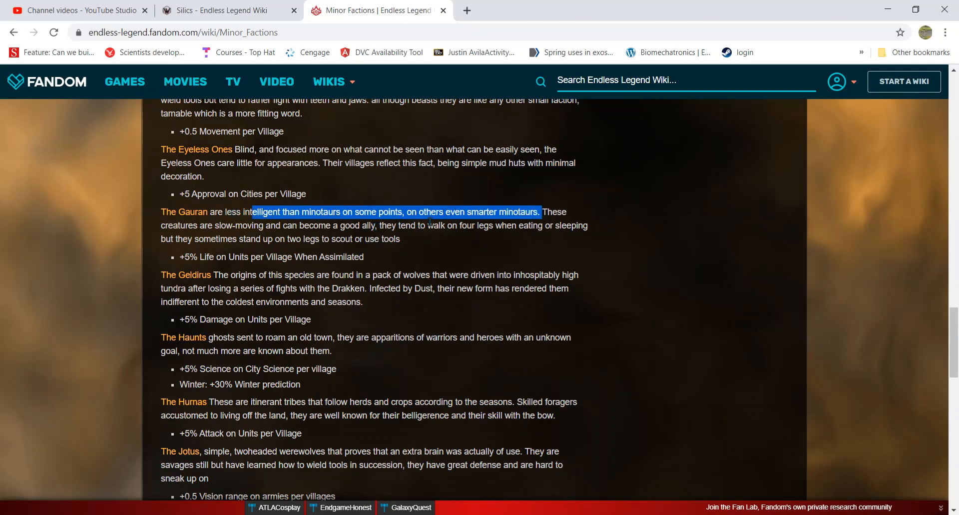
click(176, 236)
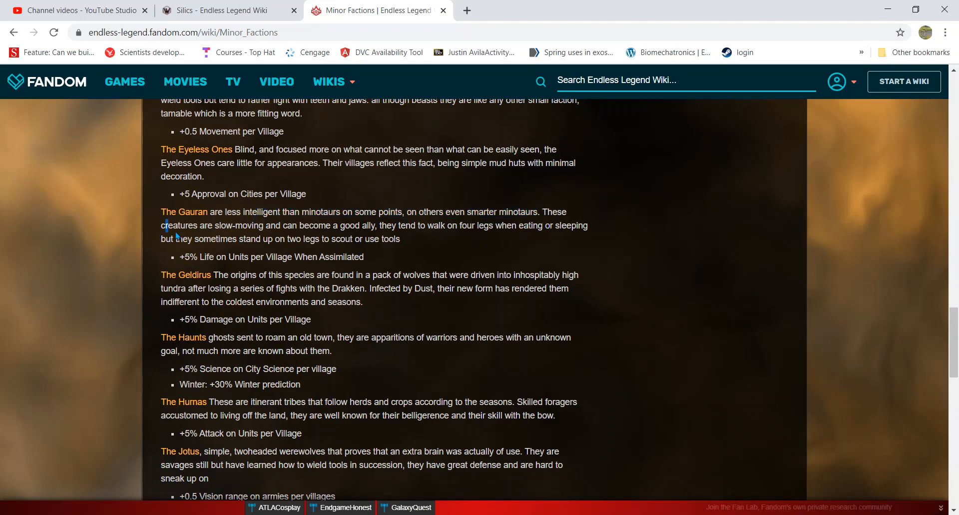
drag(161, 225, 514, 225)
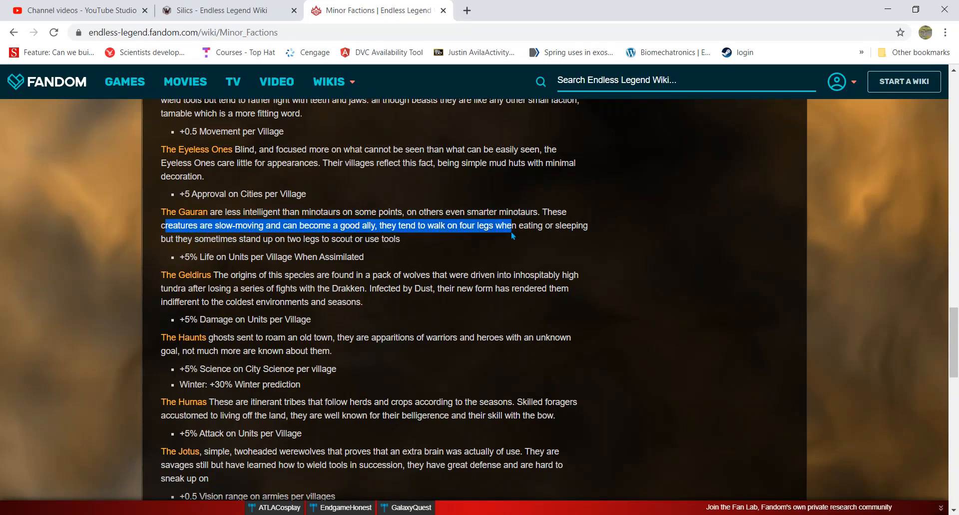
drag(515, 225, 402, 239)
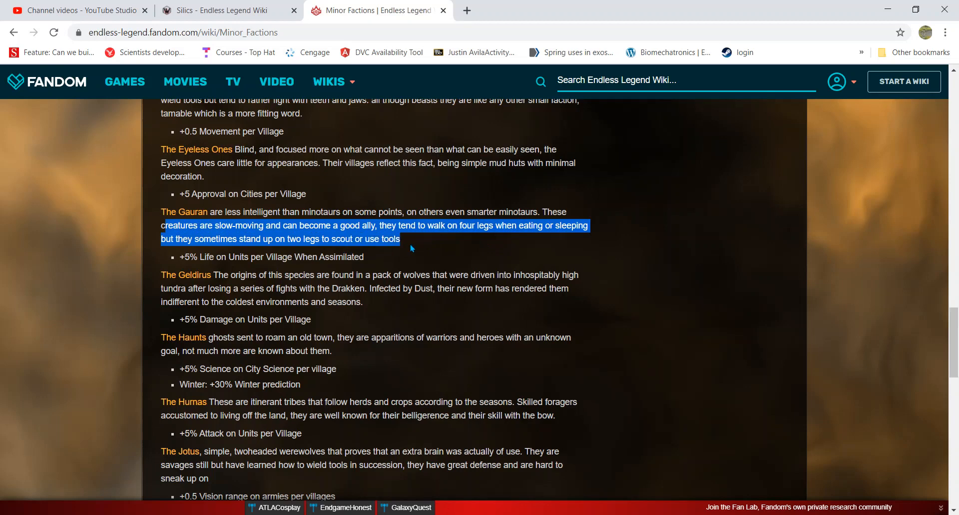
mouse_move(416, 248)
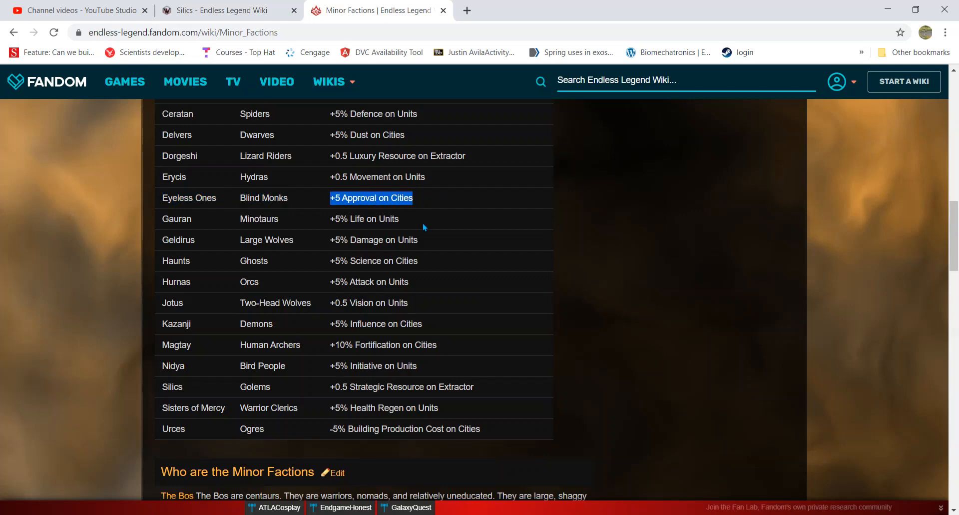
Step: Scroll the page and drag across a line of faction text
scroll(down, 3)
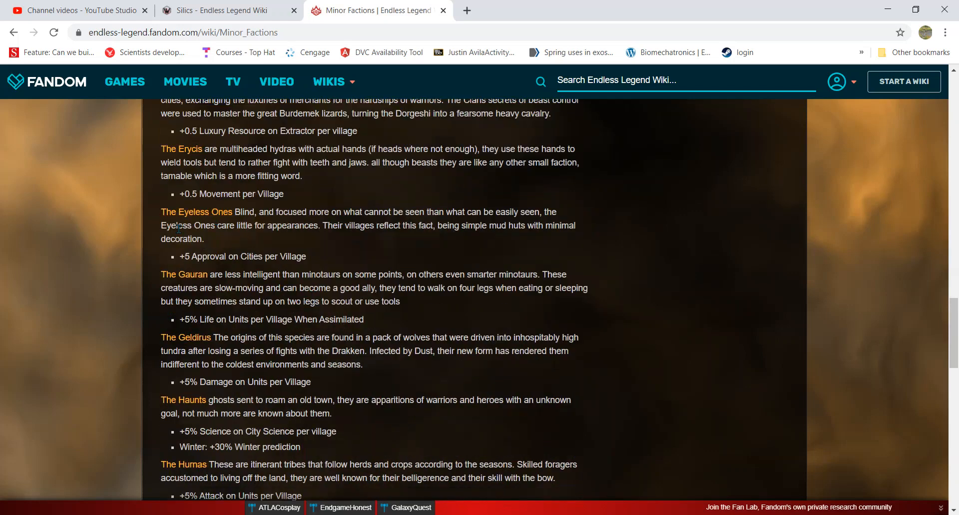
drag(197, 288, 283, 287)
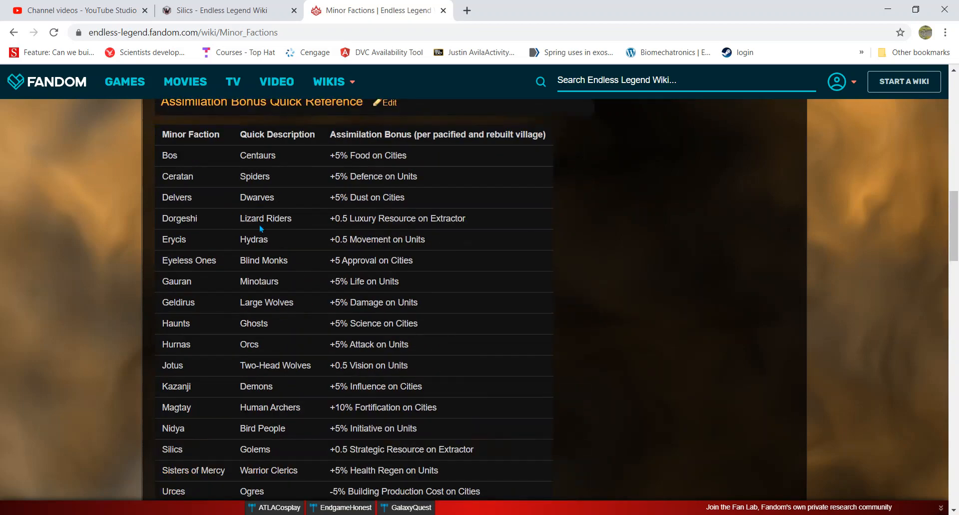
Step: Highlight the Silics strategic resource bonus, then scroll back up the table
scroll(down, 3)
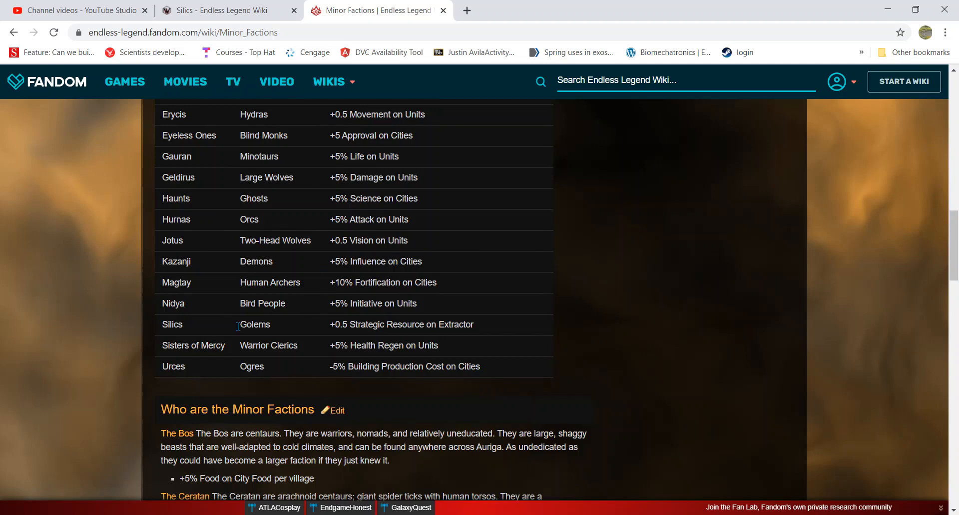
drag(335, 323, 396, 324)
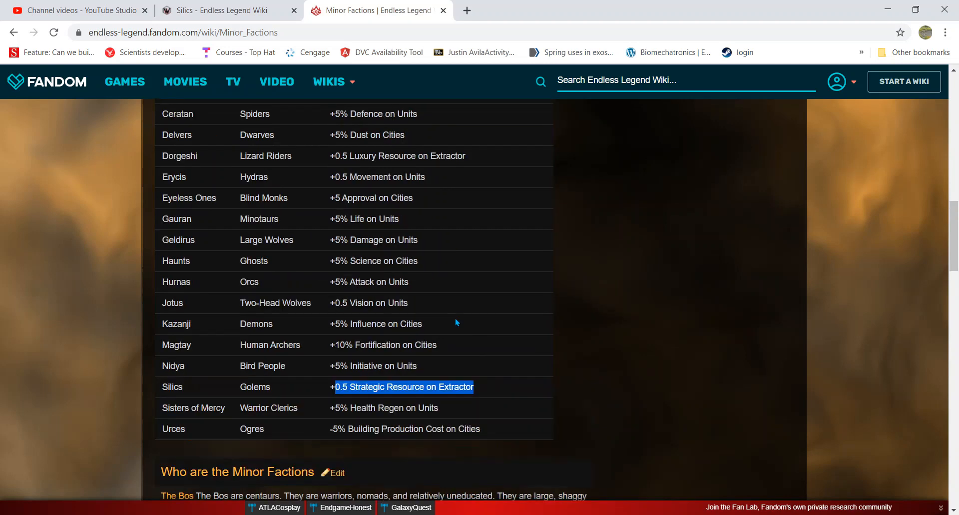
scroll(up, 3)
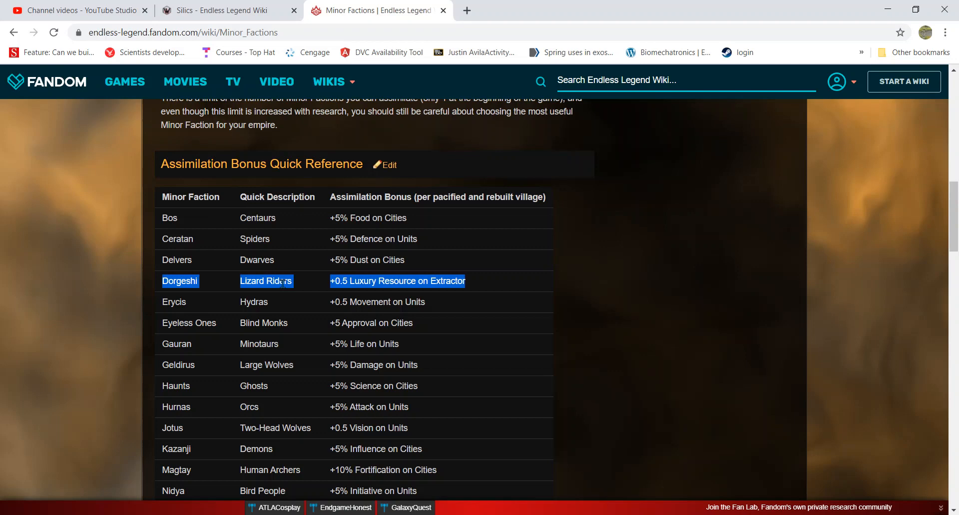
mouse_move(328, 268)
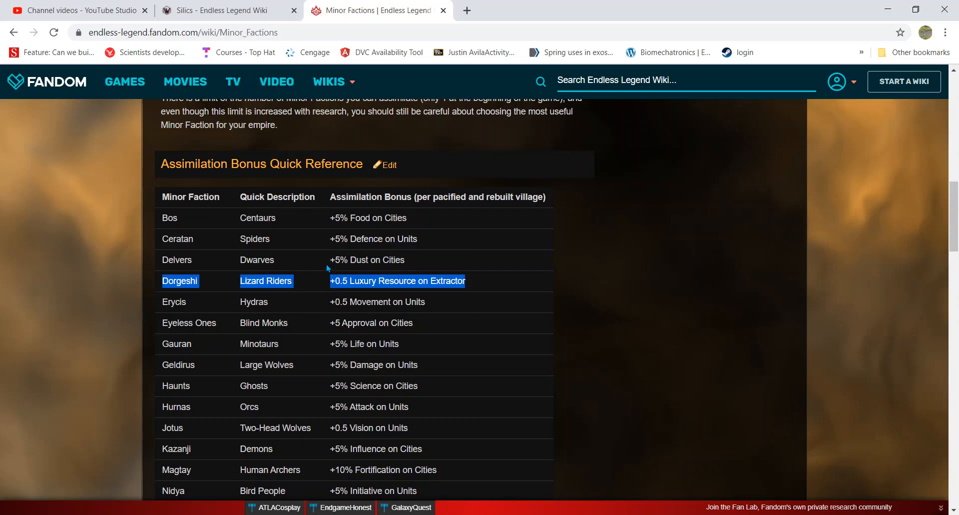
Step: Scroll down to the Bos, Ceratan, Delvers and Dorgeshi faction descriptions
scroll(down, 3)
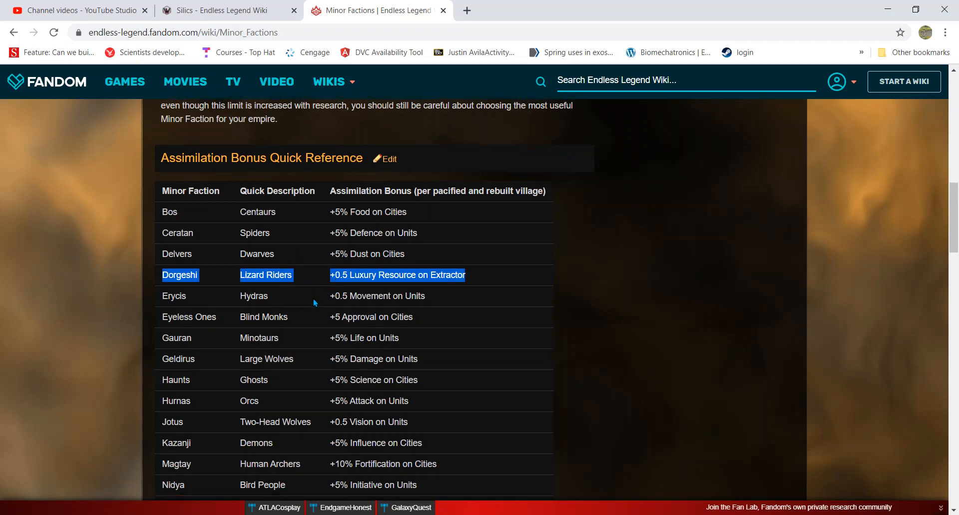
scroll(down, 3)
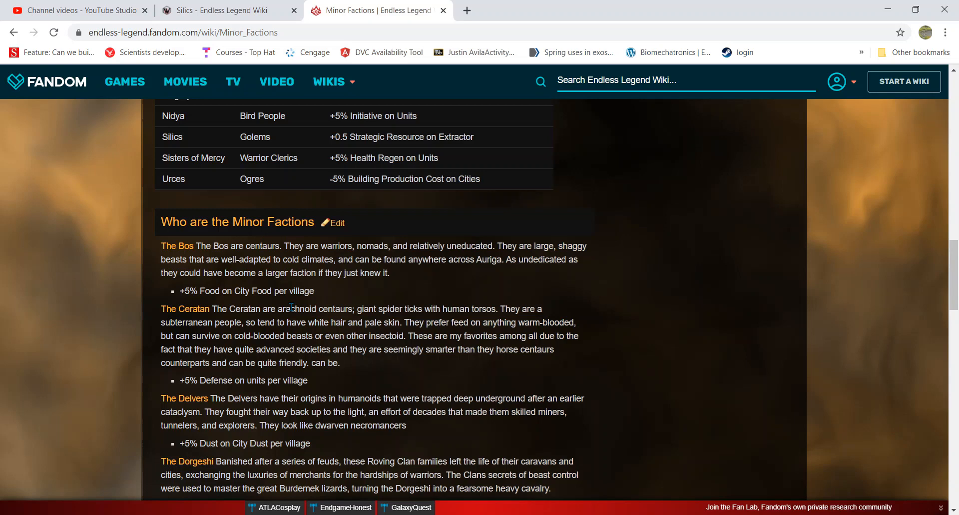
mouse_move(367, 297)
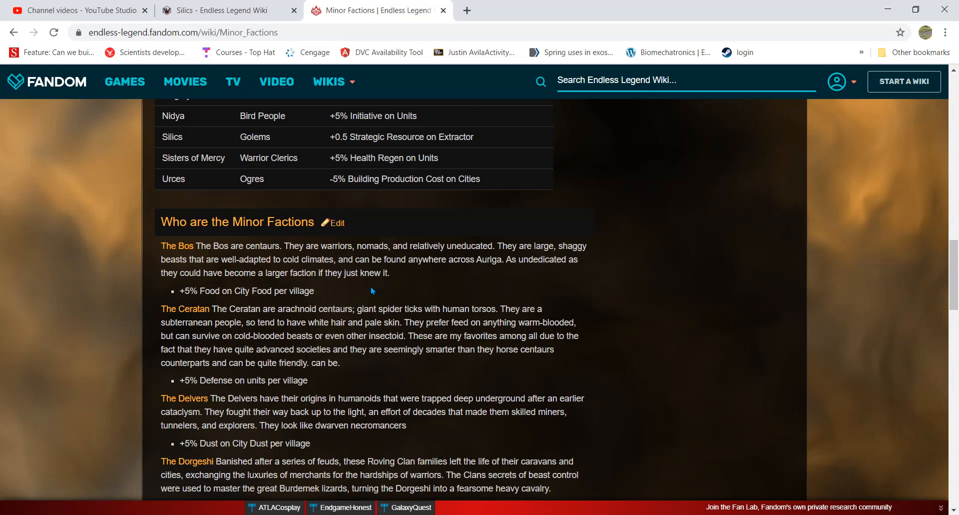
mouse_move(359, 297)
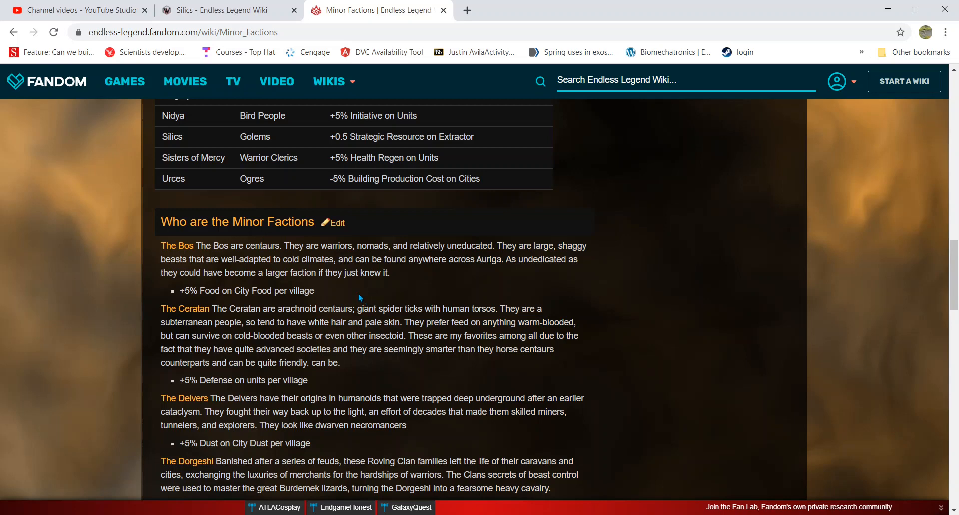
mouse_move(358, 296)
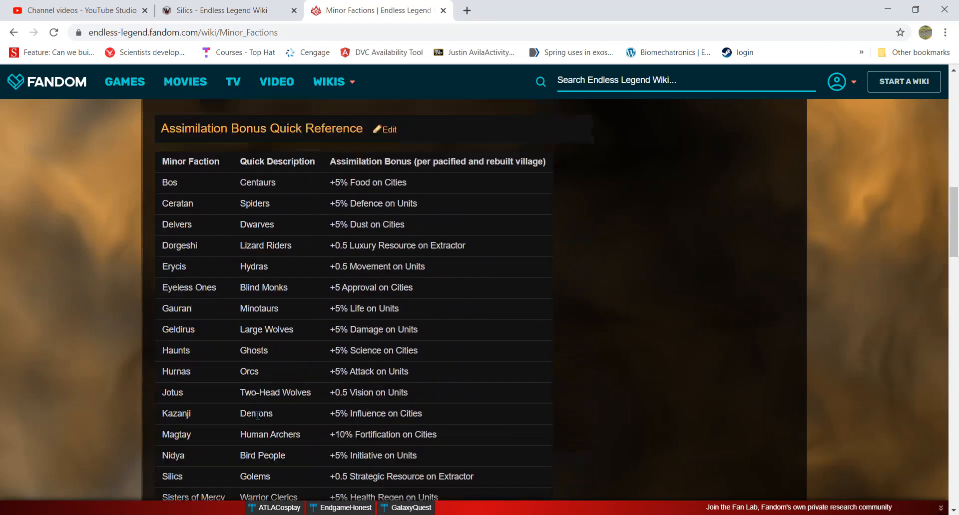
scroll(down, 3)
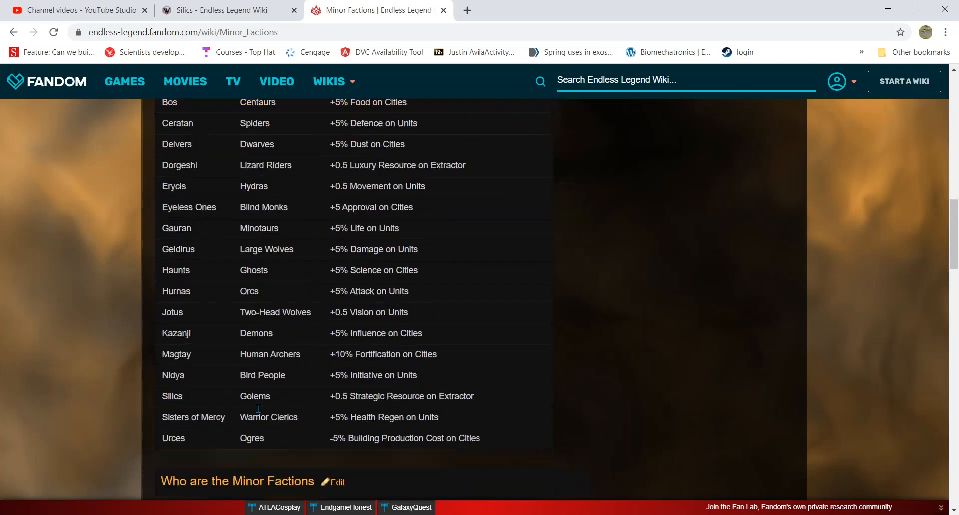
scroll(down, 3)
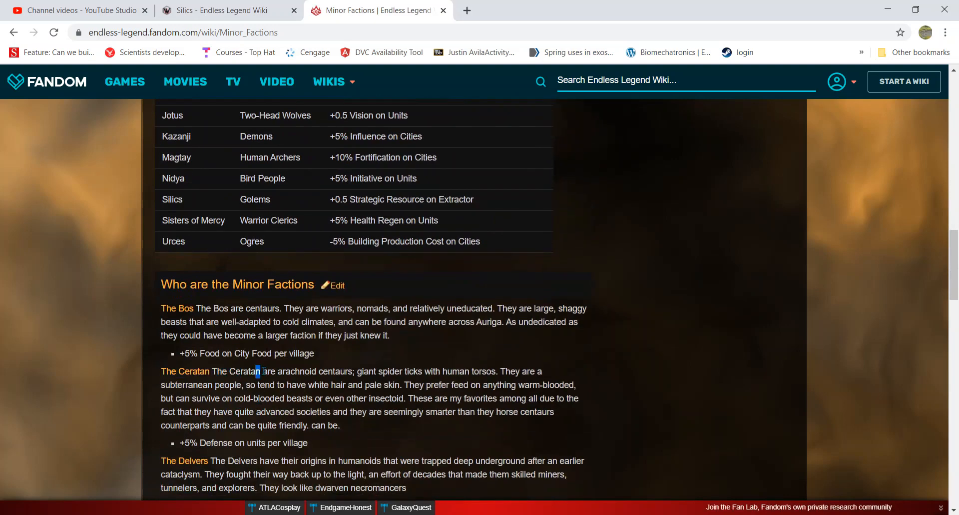
double_click(235, 371)
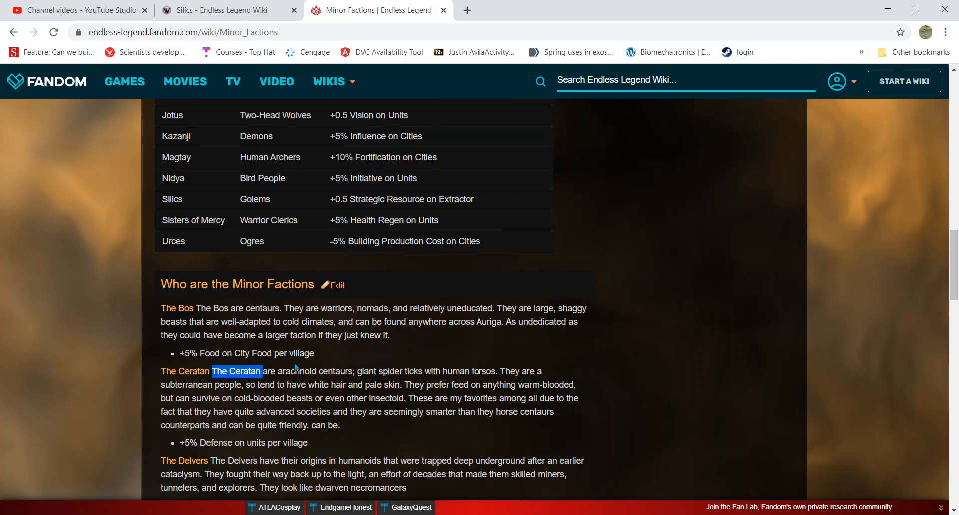
scroll(down, 3)
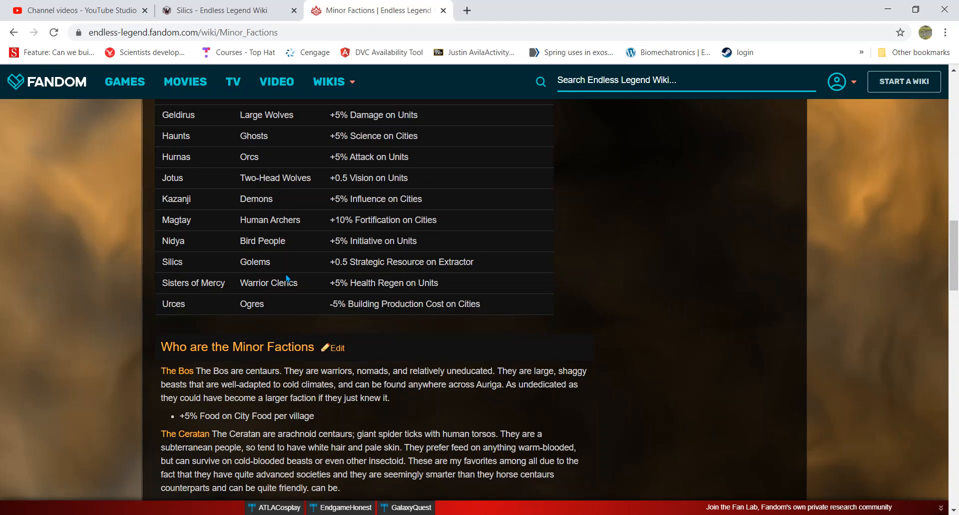
scroll(up, 3)
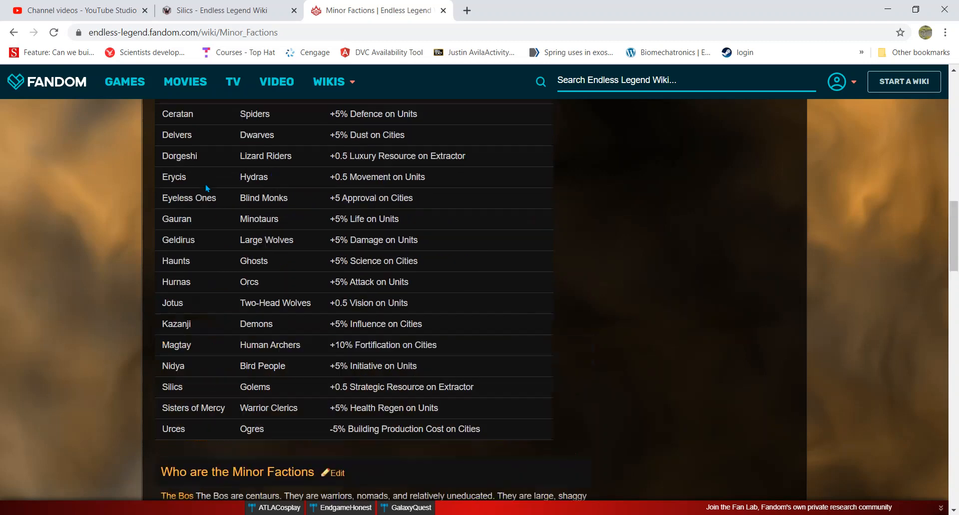
mouse_move(163, 195)
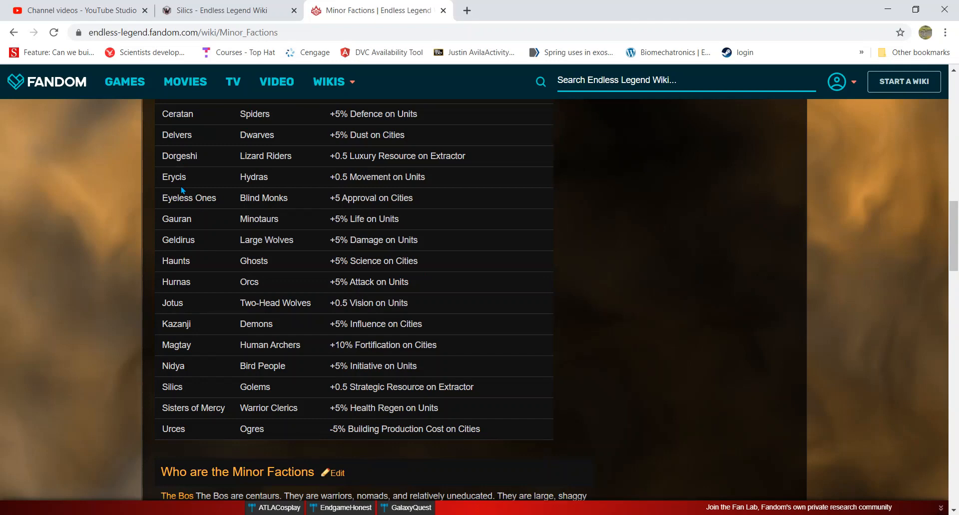
scroll(down, 3)
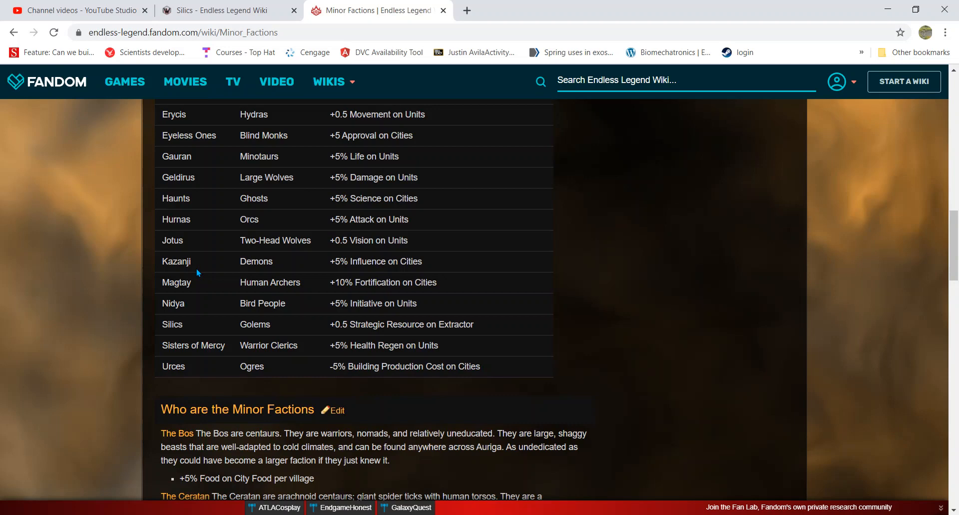
mouse_move(274, 211)
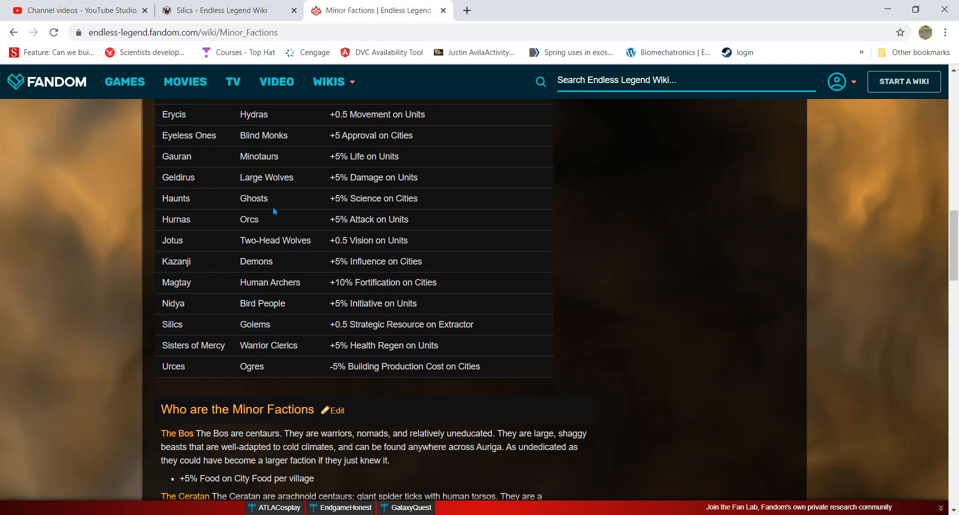